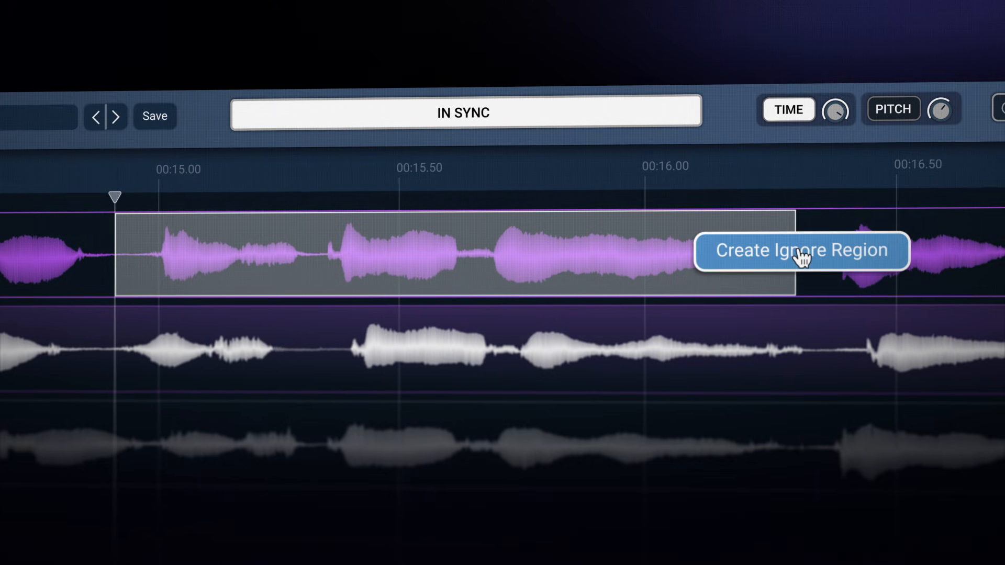
Step: Mark an ignore region, then load the lead and its four doubles into the Sync VX editor
{"action": "left_click", "coordinate": [799, 250]}
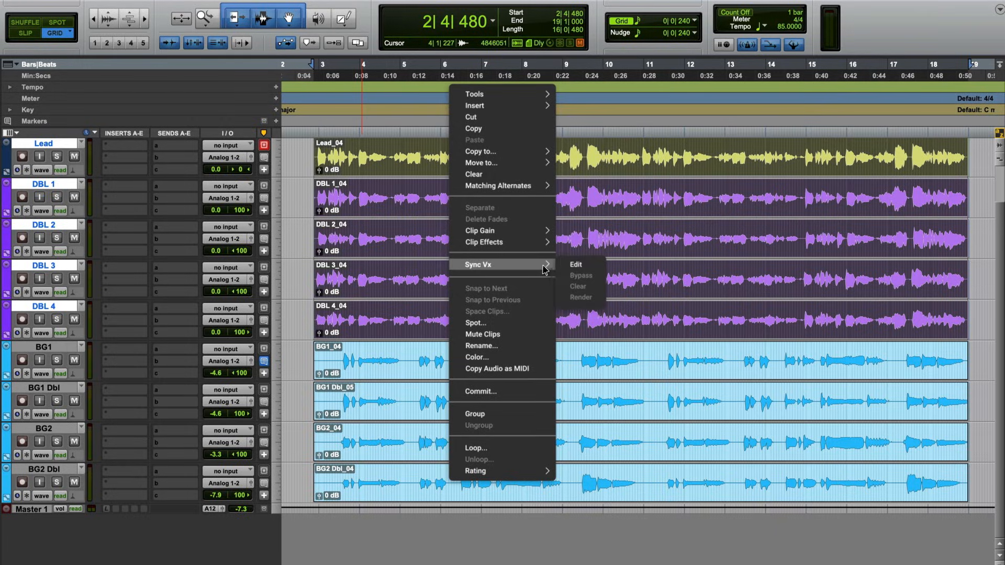
{"action": "left_click", "coordinate": [574, 265]}
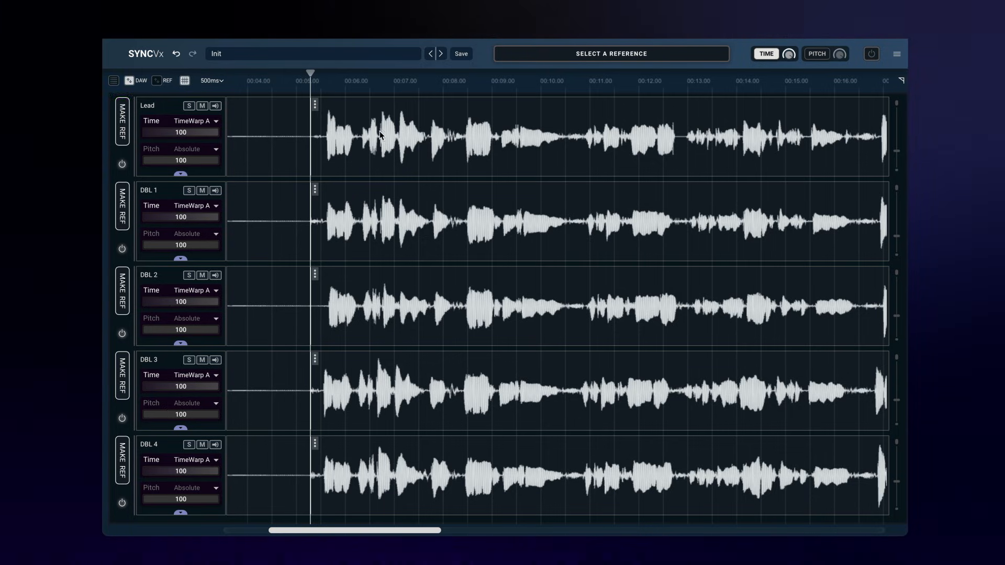
Step: Make the Lead vocal REF 1 so DBL 1 through DBL 4 align to it and report in sync
{"action": "left_click", "coordinate": [121, 120]}
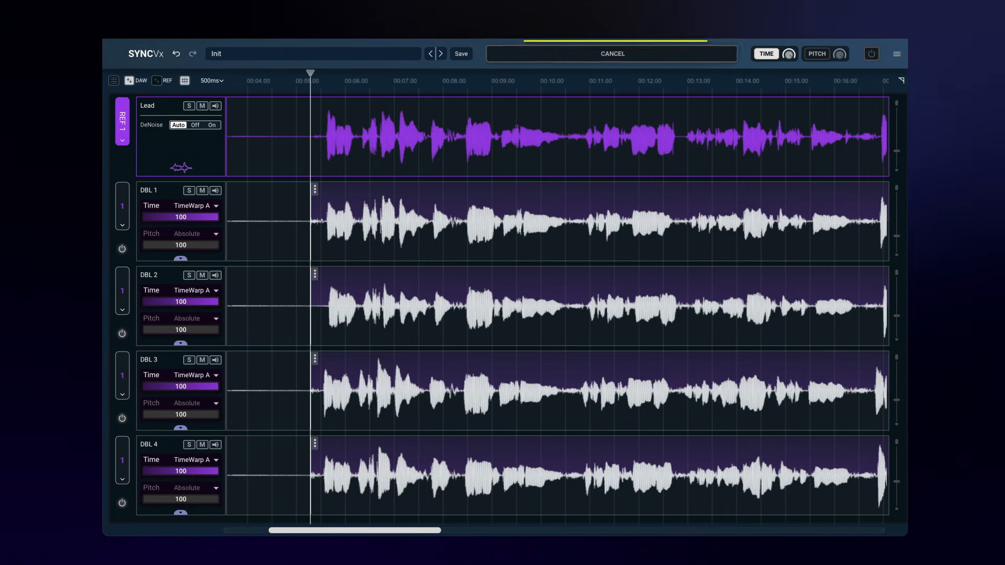
{"action": "left_click", "coordinate": [610, 53]}
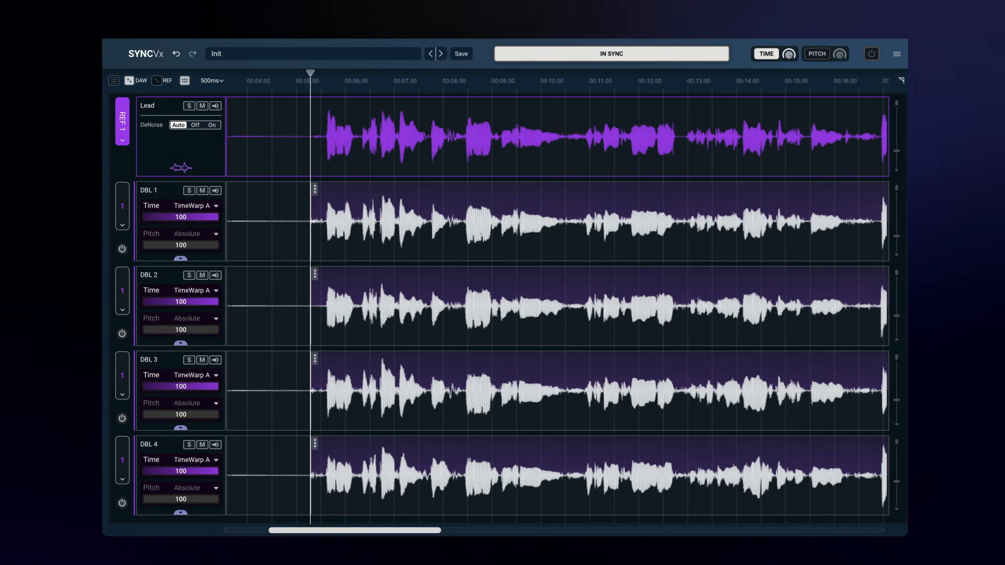
{"action": "left_click", "coordinate": [871, 53]}
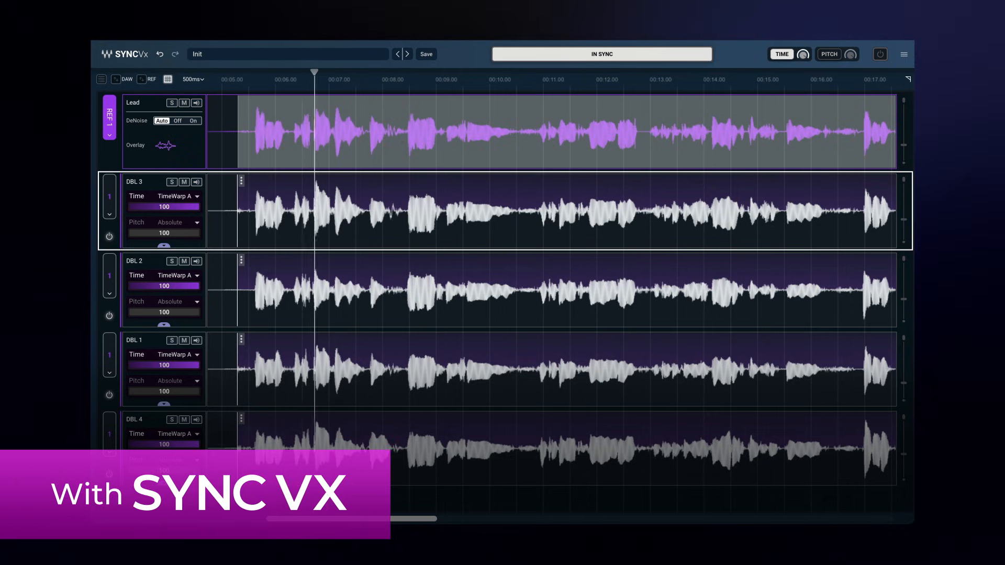
{"action": "left_click", "coordinate": [422, 72]}
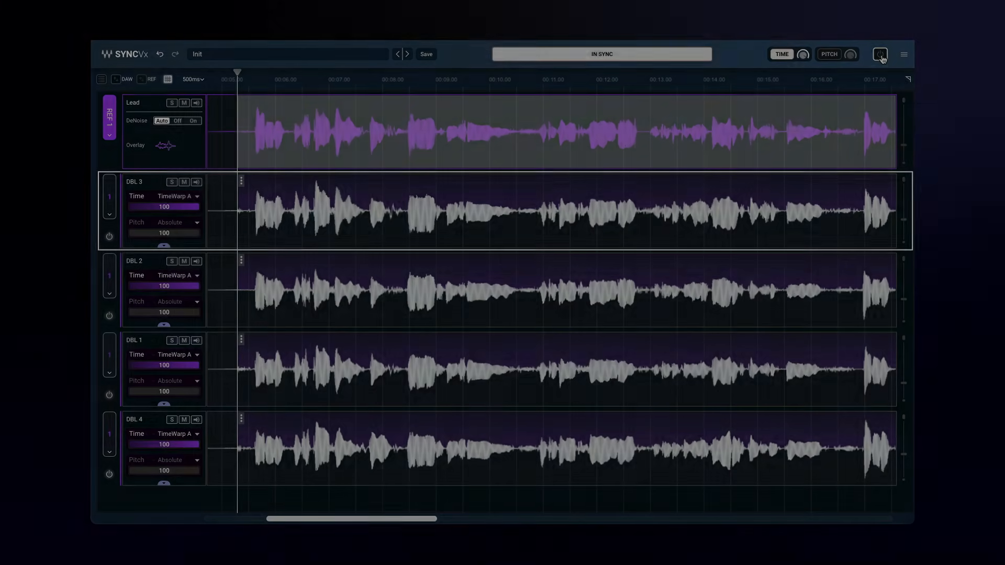
Step: Enable pitch matching for the doubles and lower one double's timing and pitch strength
{"action": "left_click", "coordinate": [829, 53]}
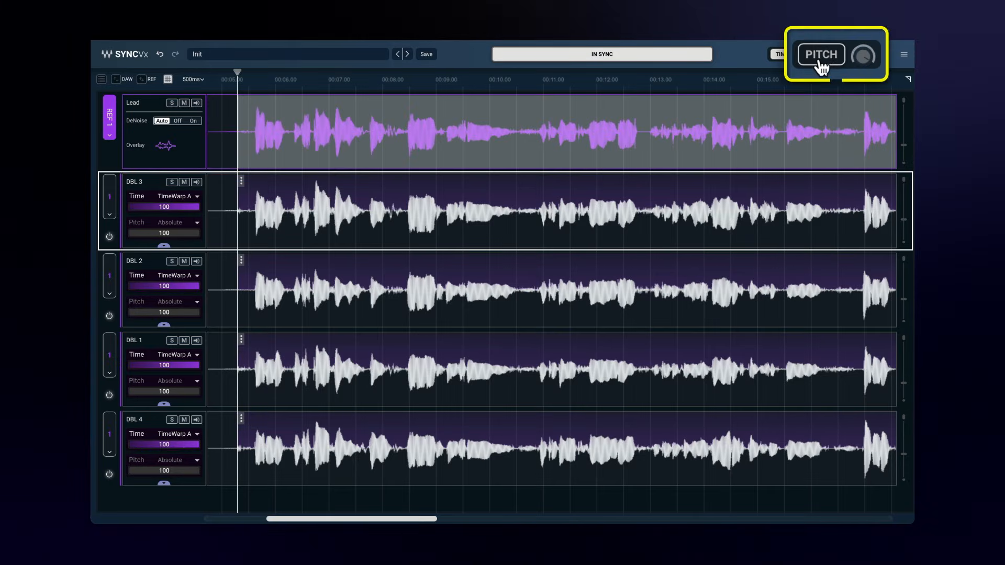
{"action": "left_click", "coordinate": [821, 53]}
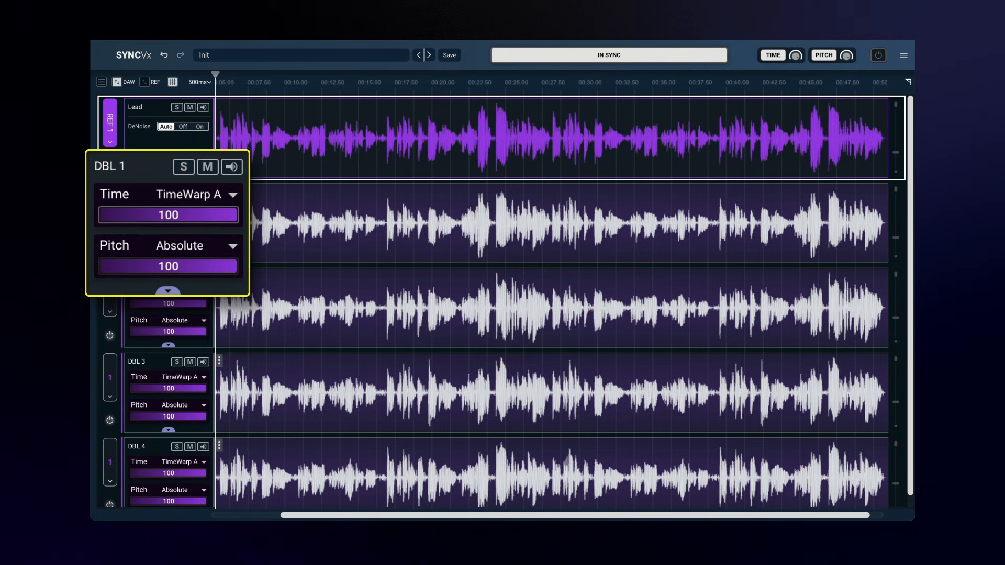
{"action": "left_click_drag", "start_coordinate": [205, 214], "coordinate": [167, 214]}
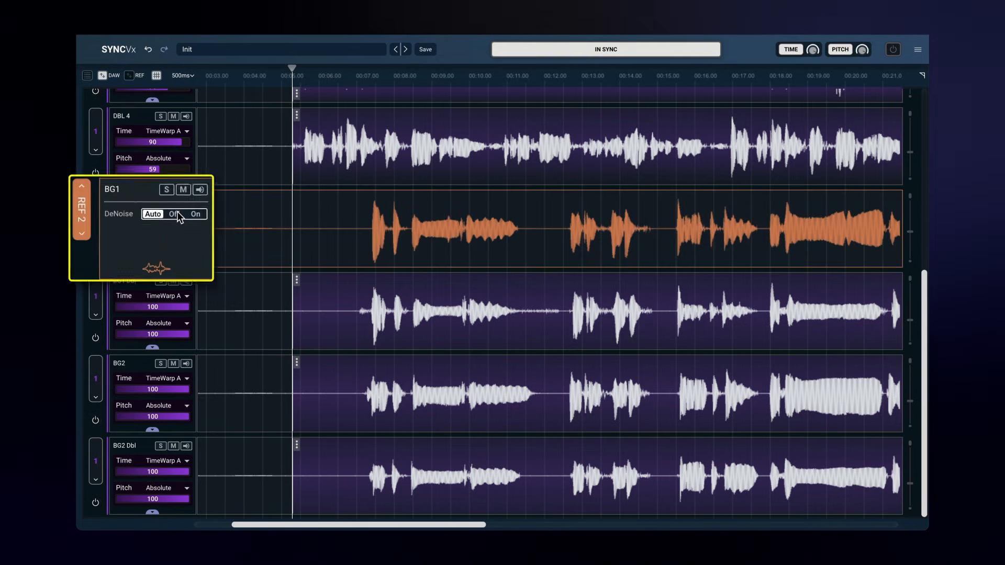
Step: Ease DBL 4's strength and make BG1 REF 2 for BG1 Dbl, BG2 and BG2 Dbl
{"action": "left_click", "coordinate": [196, 217]}
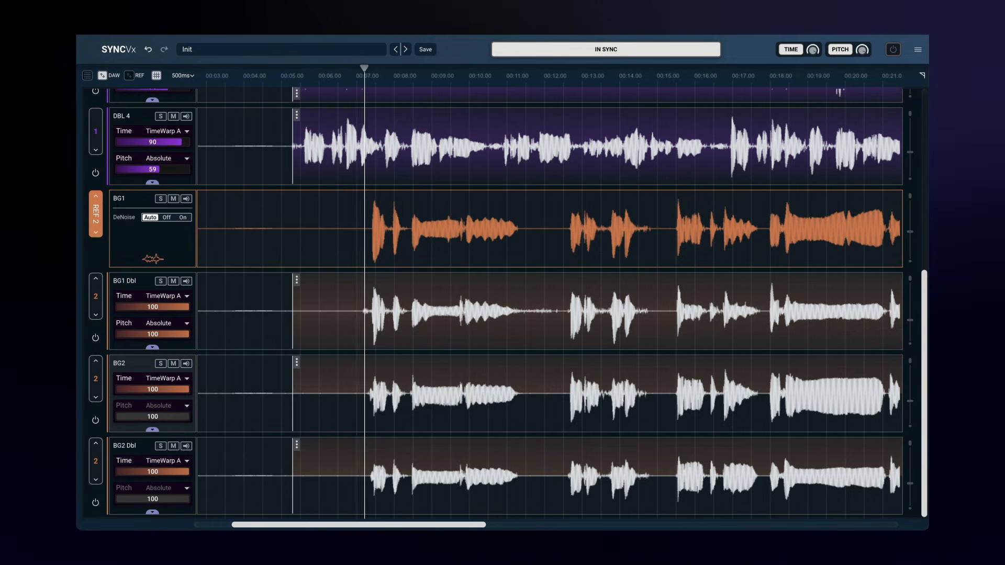
Step: Switch off pitch matching on BG2 and BG2 Dbl, leaving only time alignment to REF 2
{"action": "left_click", "coordinate": [440, 75]}
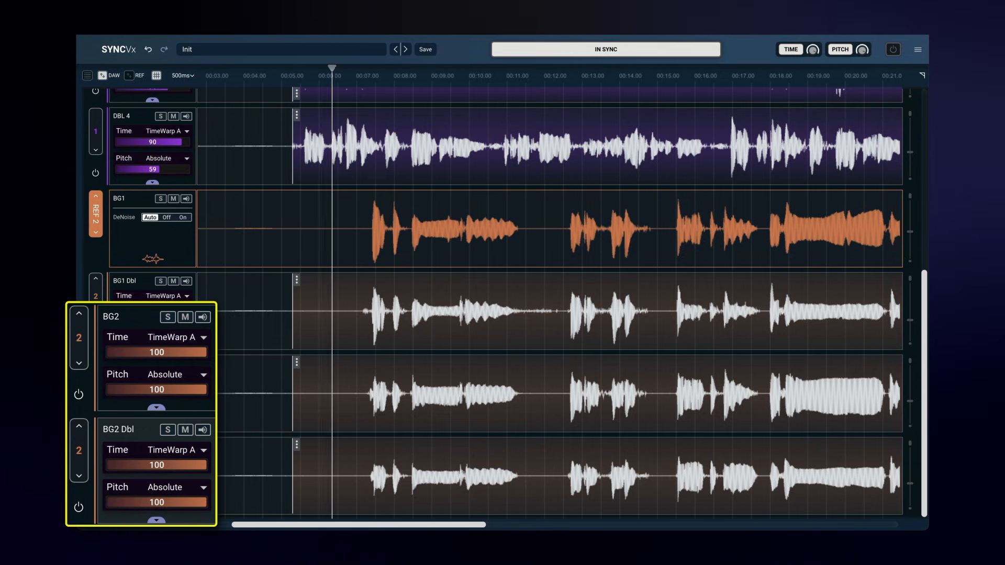
{"action": "left_click", "coordinate": [407, 67]}
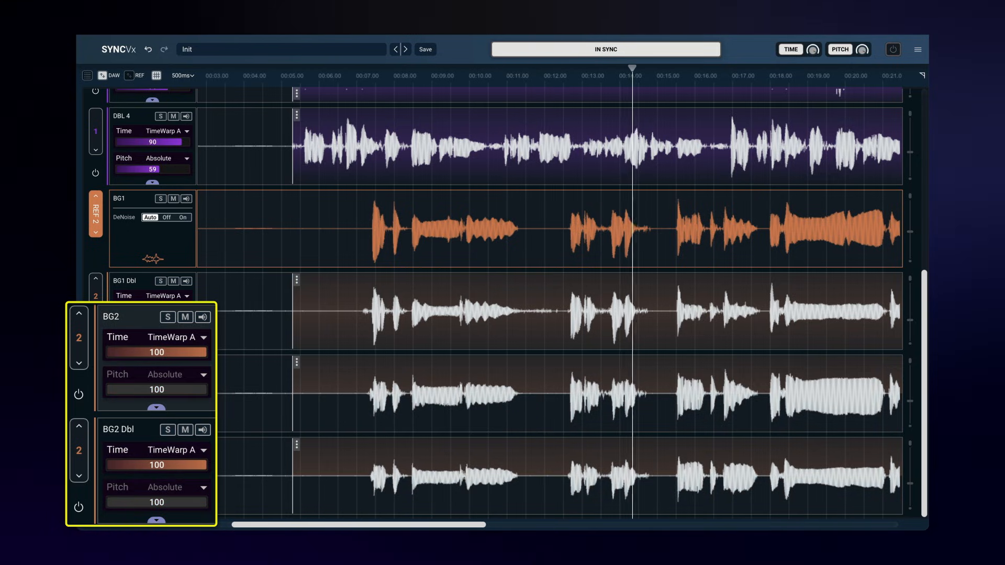
{"action": "left_click", "coordinate": [705, 75]}
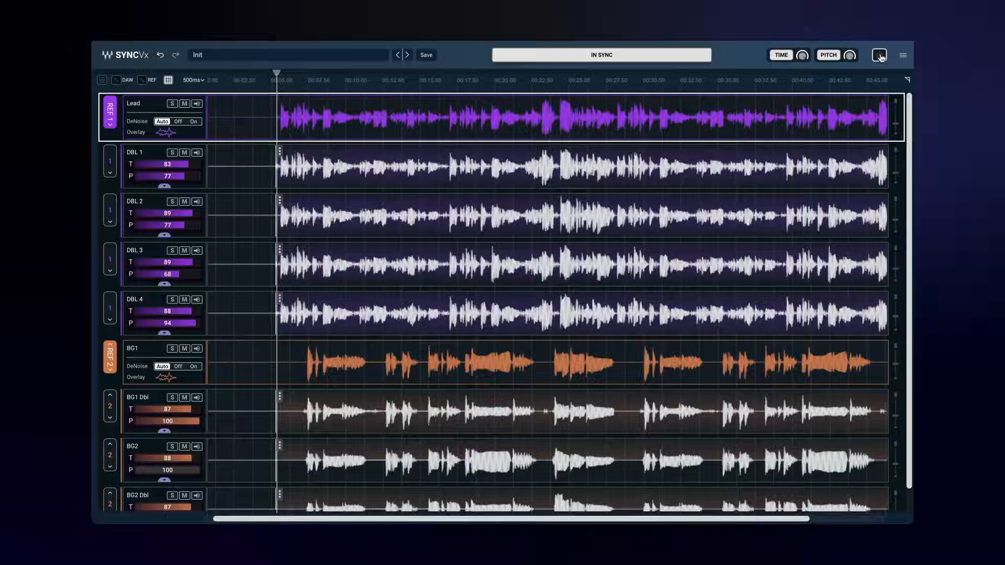
{"action": "left_click", "coordinate": [878, 55]}
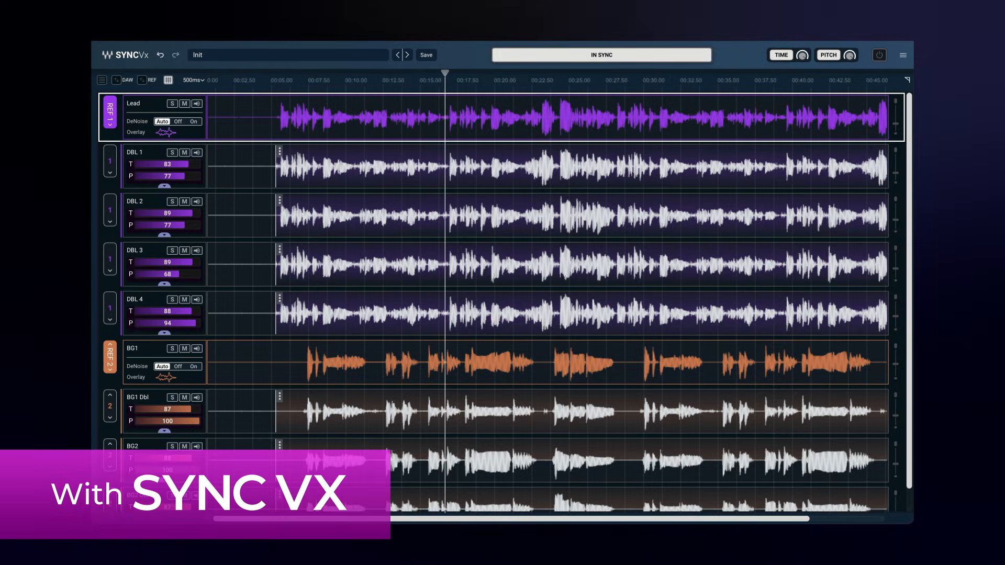
{"action": "left_click", "coordinate": [468, 81]}
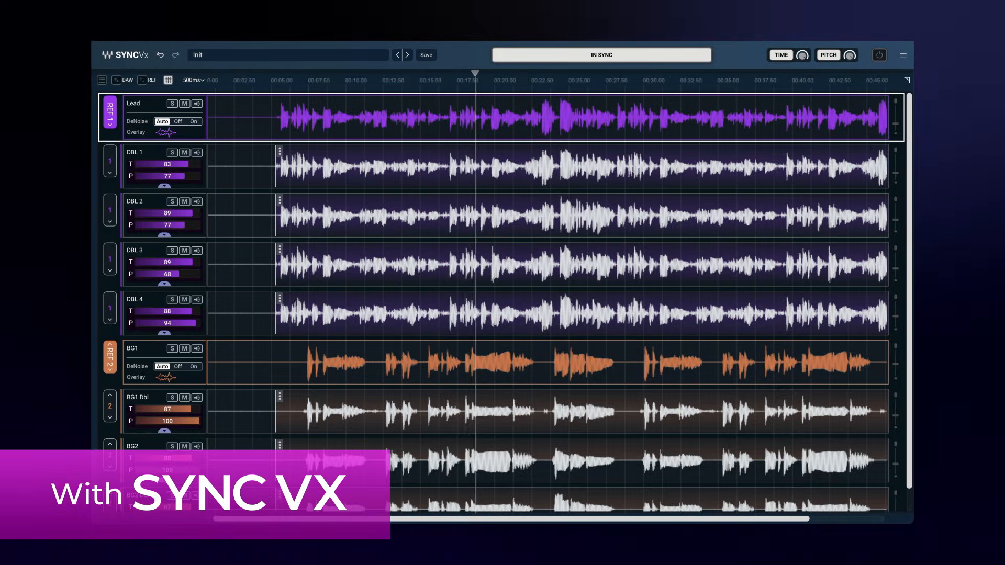